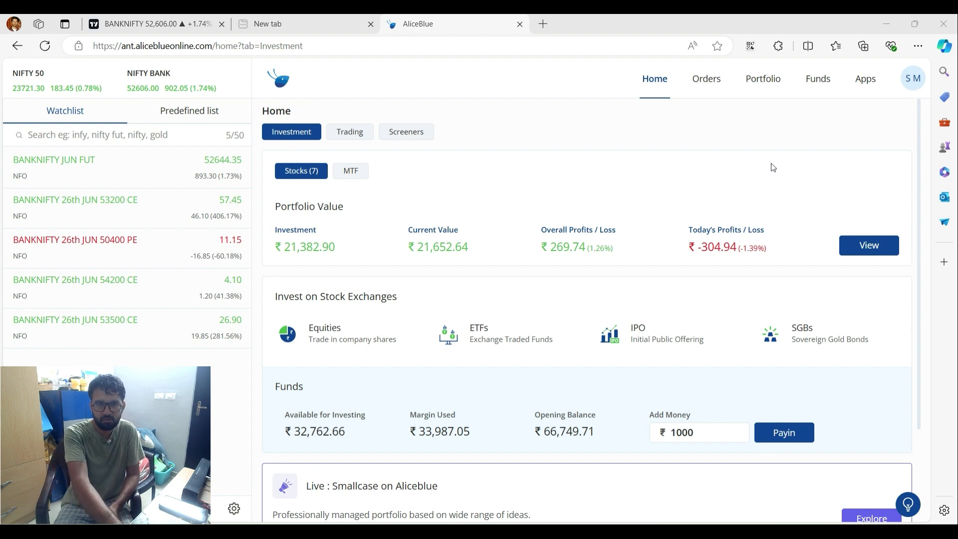
pyautogui.moveTo(686, 171)
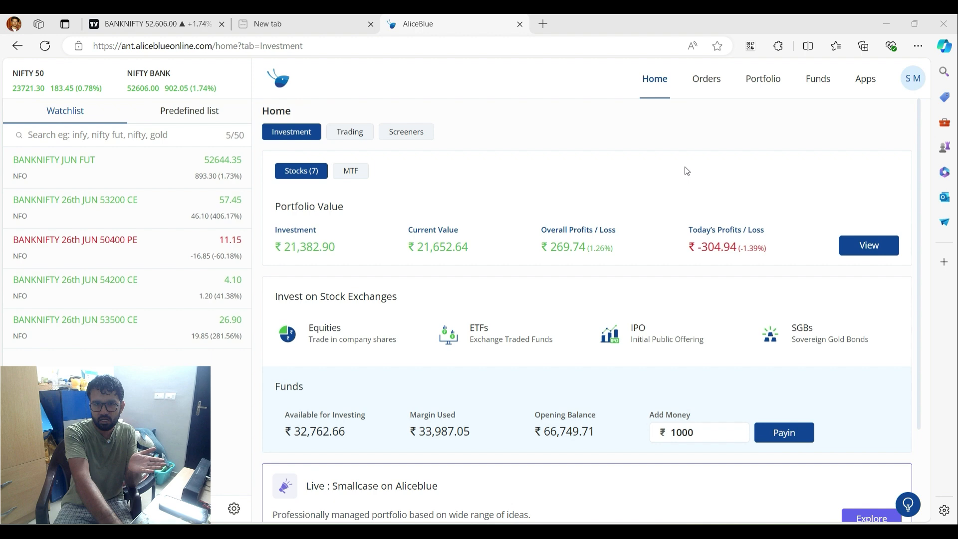
pyautogui.moveTo(666, 170)
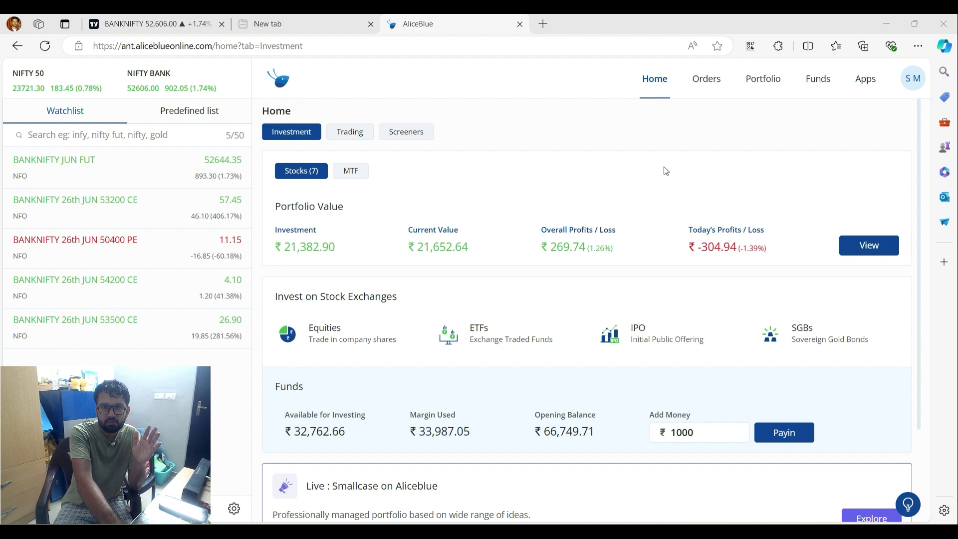
pyautogui.moveTo(697, 266)
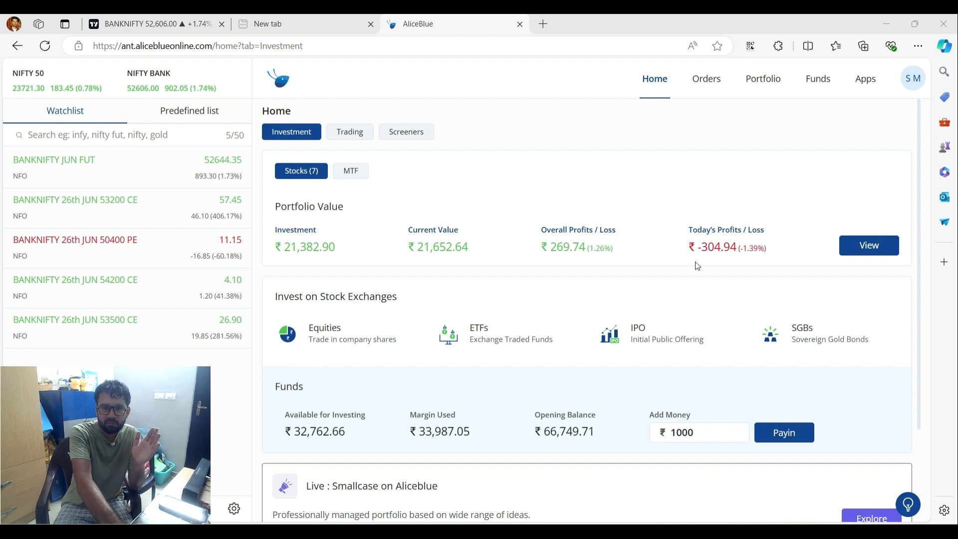
pyautogui.moveTo(578, 182)
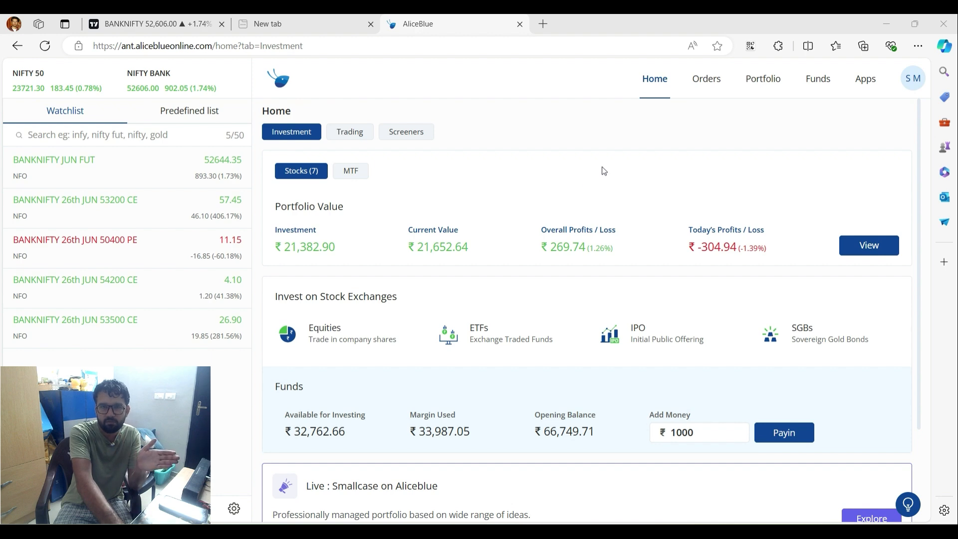
# Step: Show the Portfolio Positions list with the seven BANKNIFTY trades and today's P&L figures
pyautogui.click(762, 79)
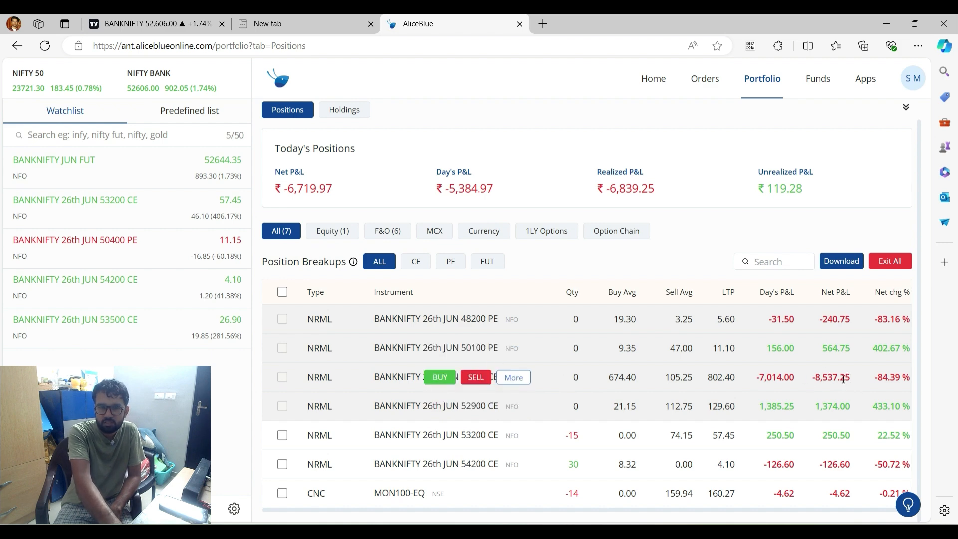
pyautogui.moveTo(608, 383)
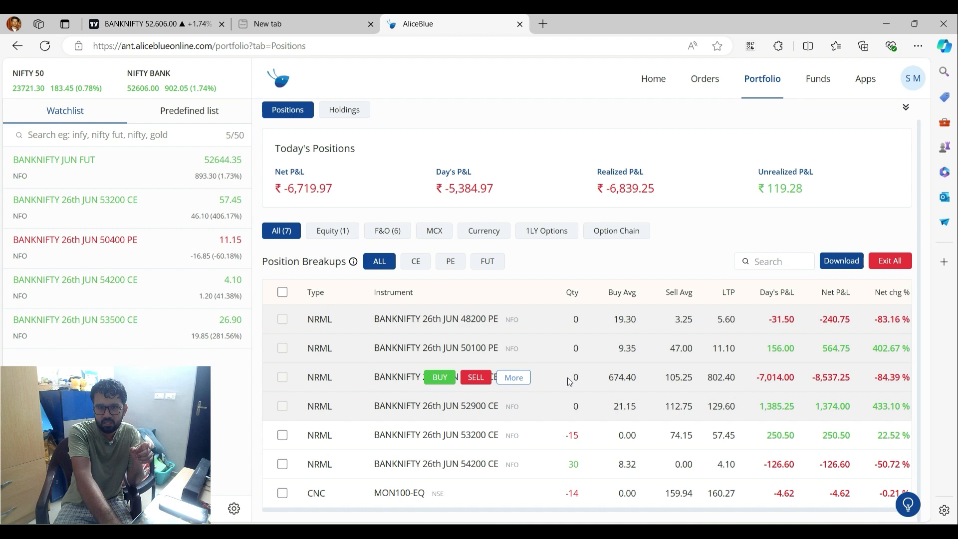
pyautogui.moveTo(557, 382)
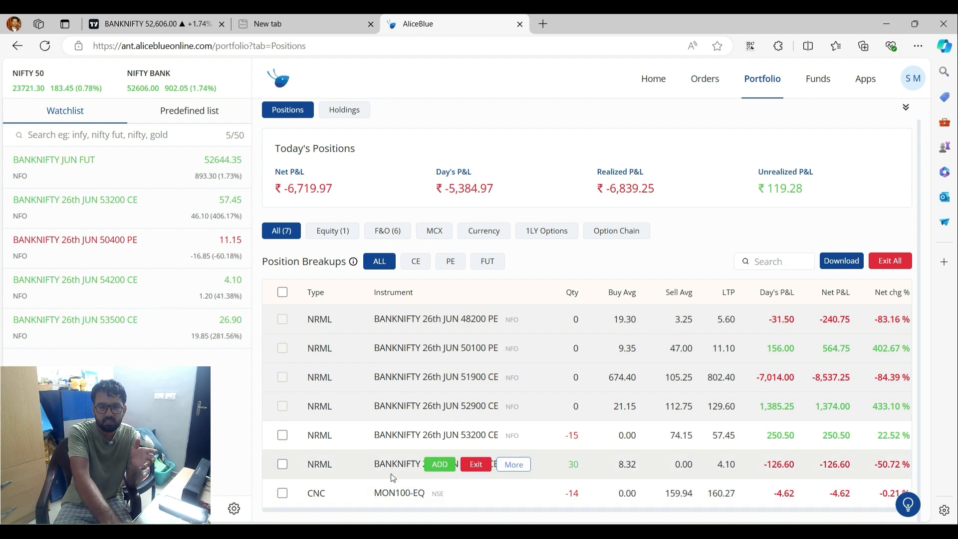
pyautogui.moveTo(532, 444)
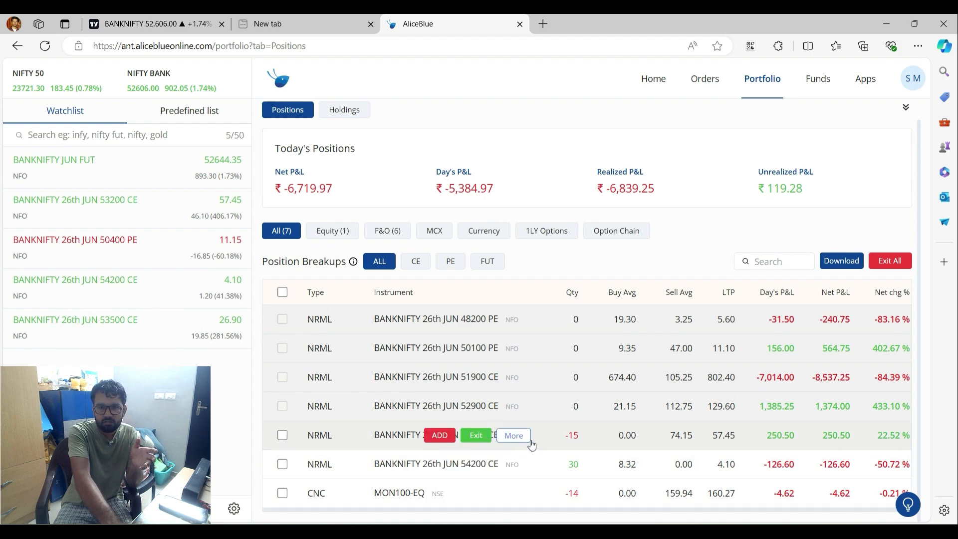
pyautogui.moveTo(666, 437)
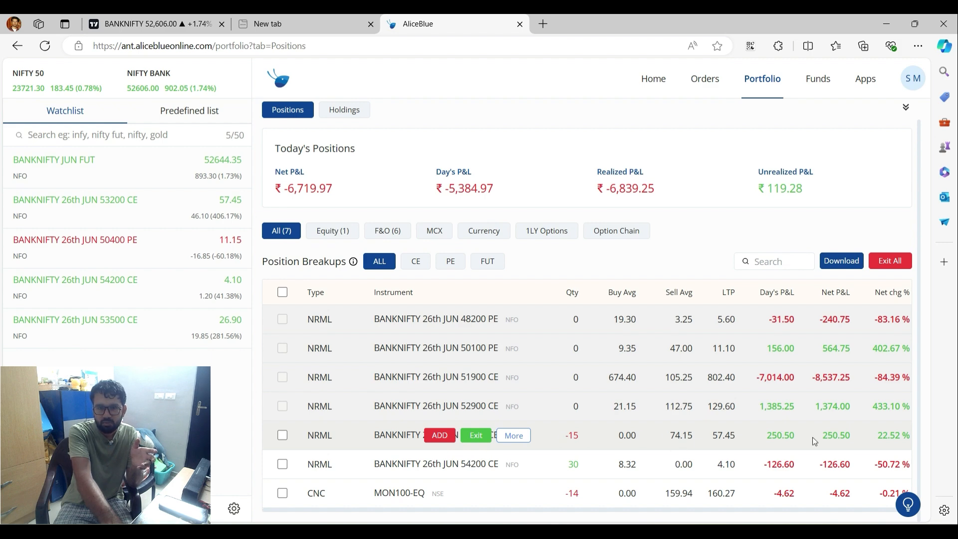
pyautogui.moveTo(840, 440)
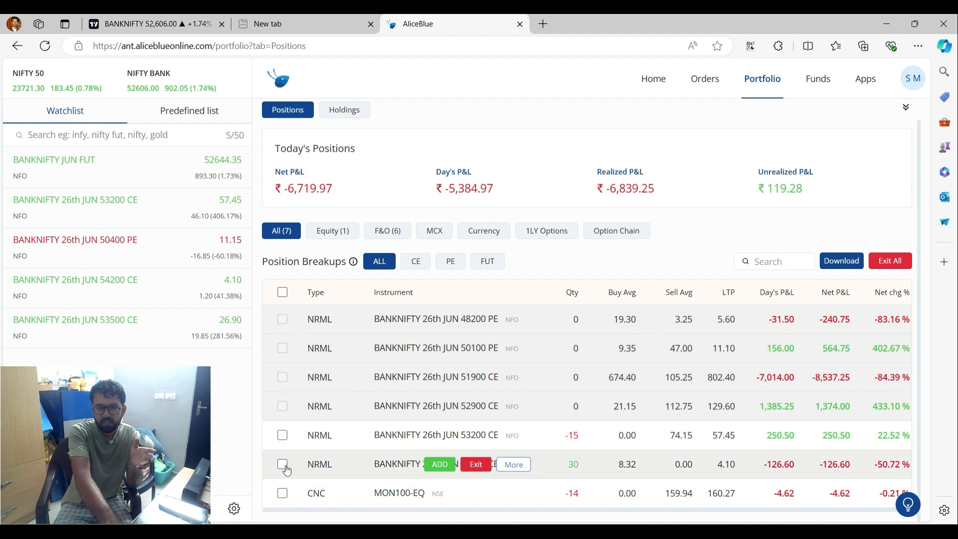
pyautogui.moveTo(491, 477)
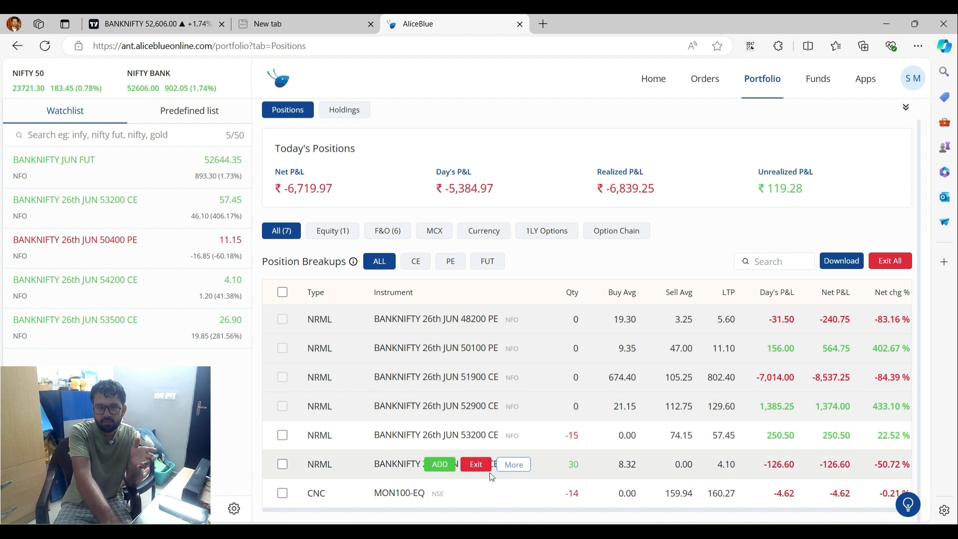
pyautogui.moveTo(631, 474)
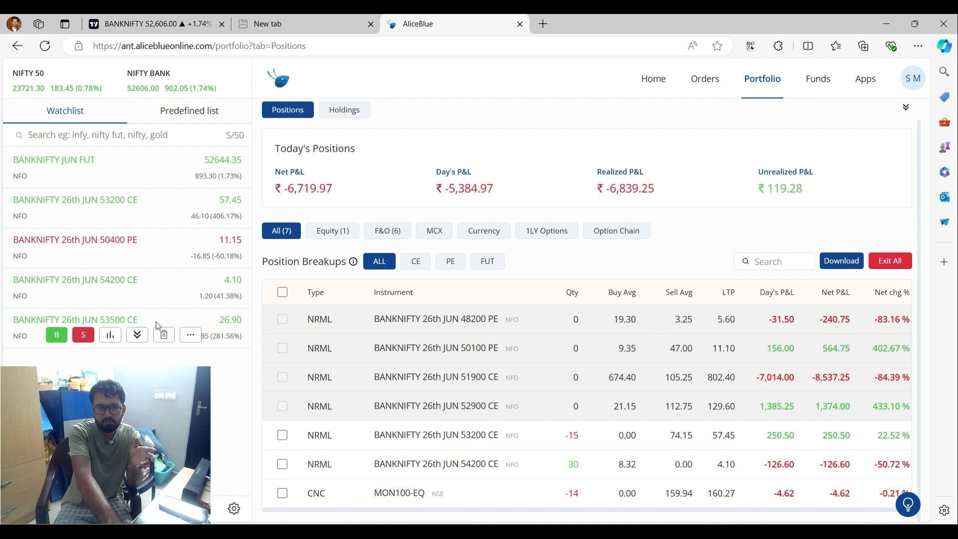
pyautogui.moveTo(110, 334)
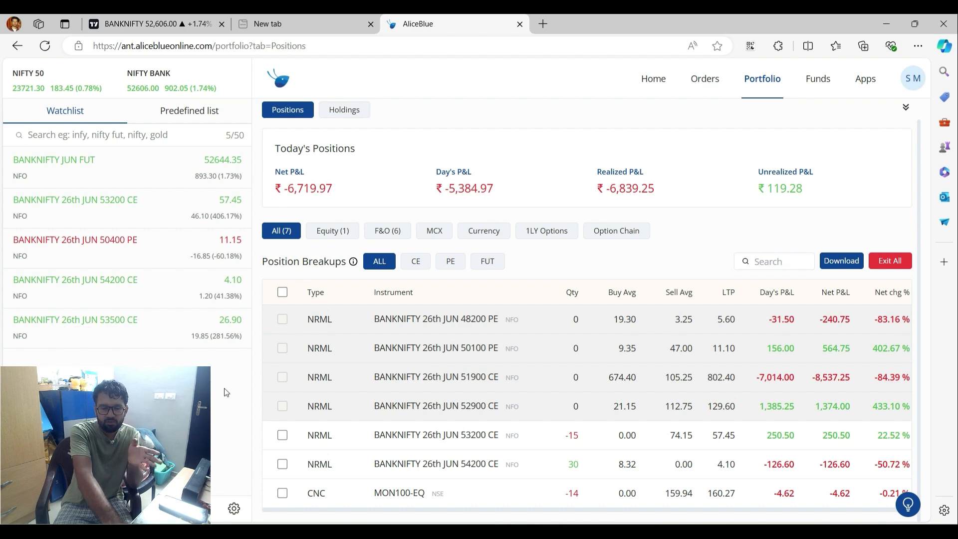
pyautogui.moveTo(217, 380)
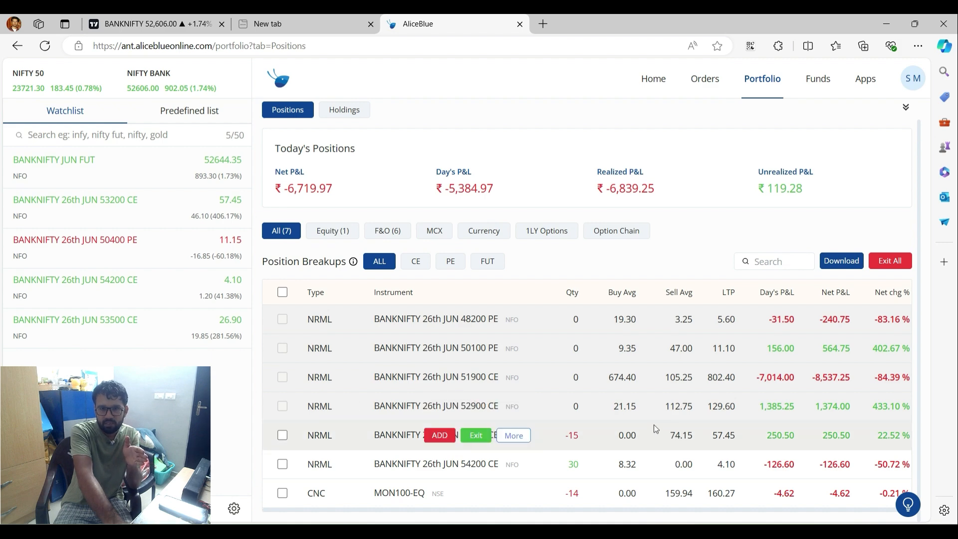
pyautogui.moveTo(222, 385)
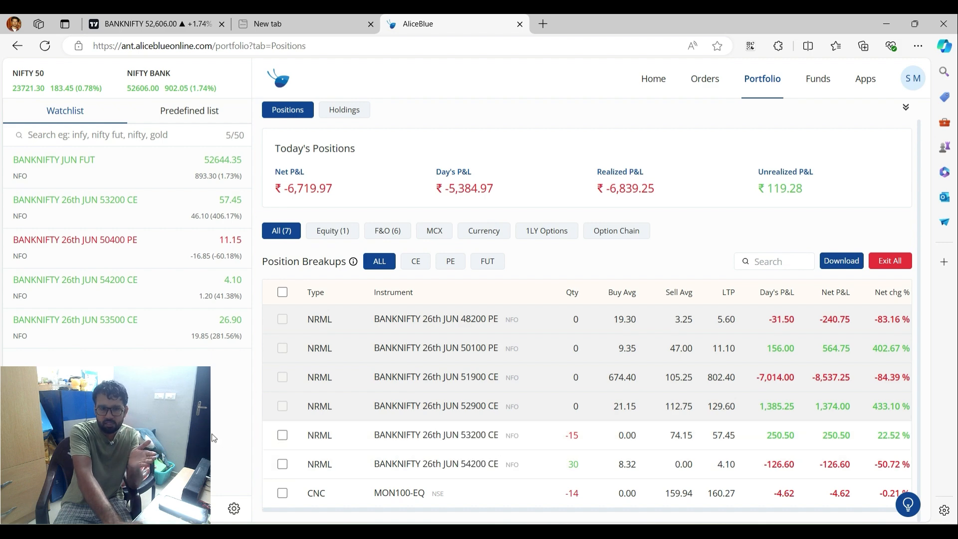
pyautogui.moveTo(217, 420)
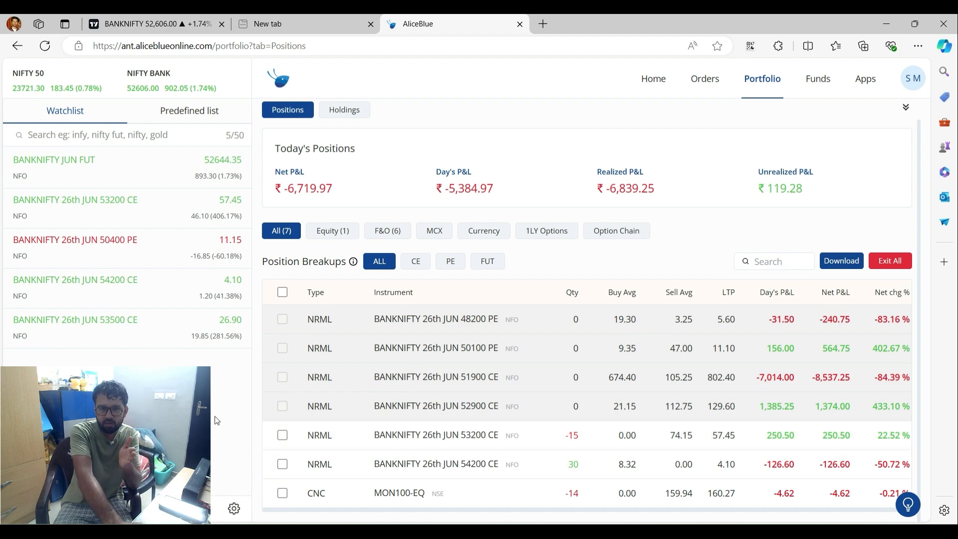
pyautogui.moveTo(400, 427)
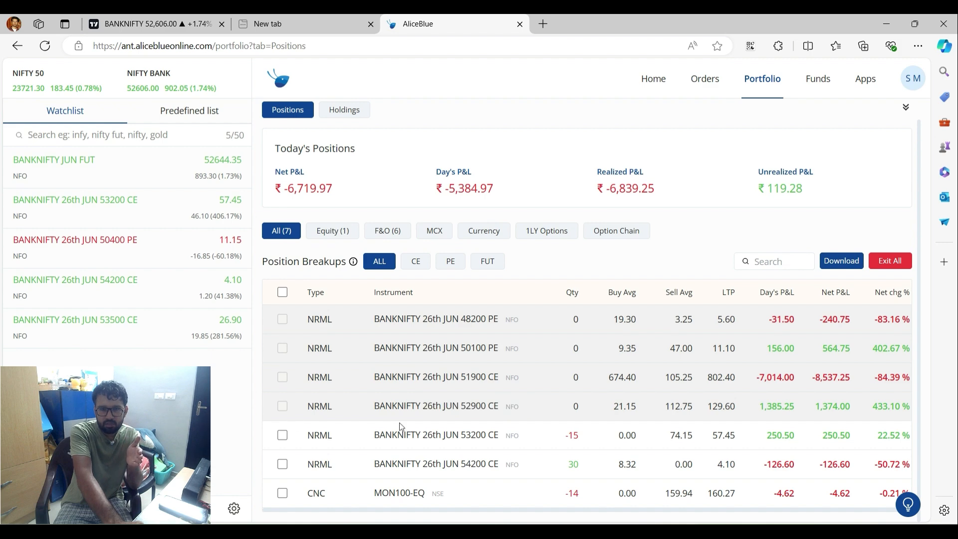
pyautogui.moveTo(456, 406)
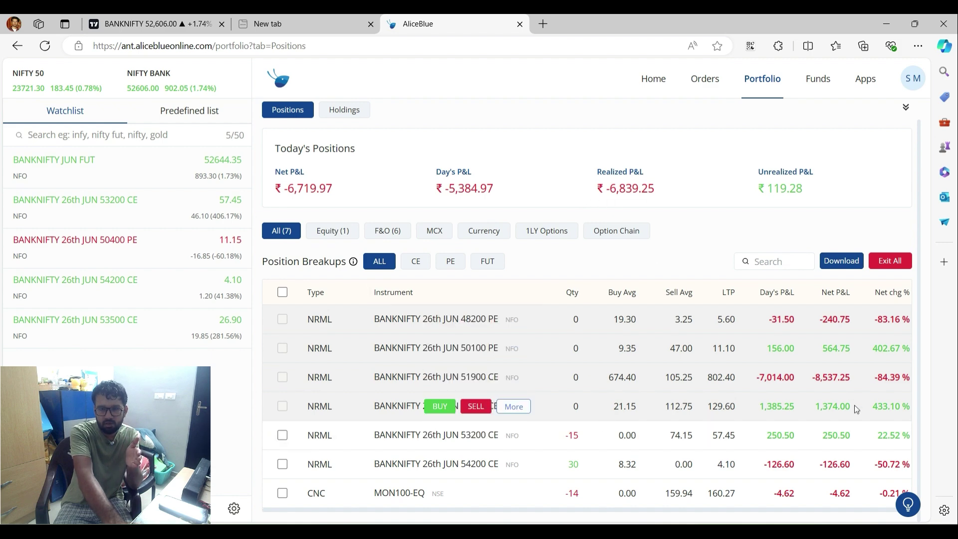